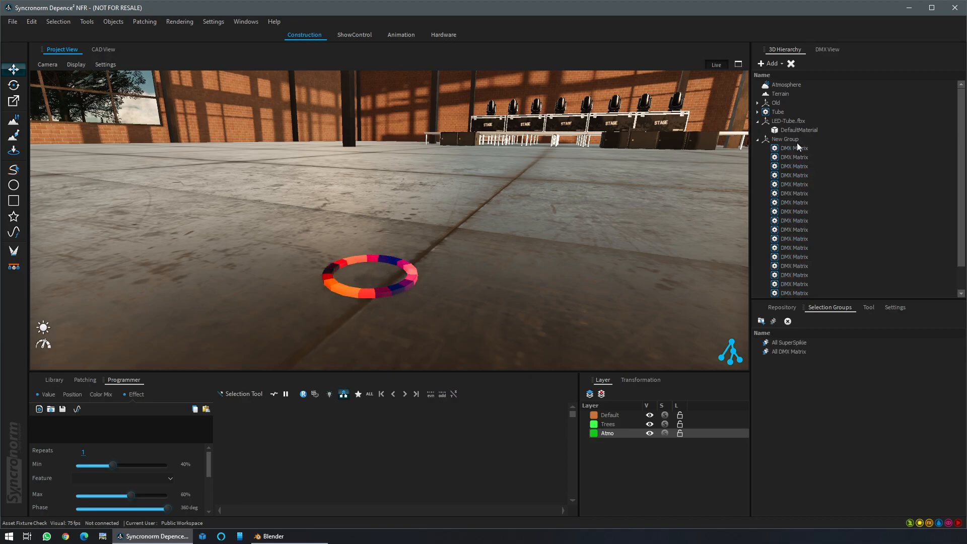
# - Delete the old LED-Tube model and its DMX matrix group from the 3D Hierarchy
pyautogui.rightClick(784, 139)
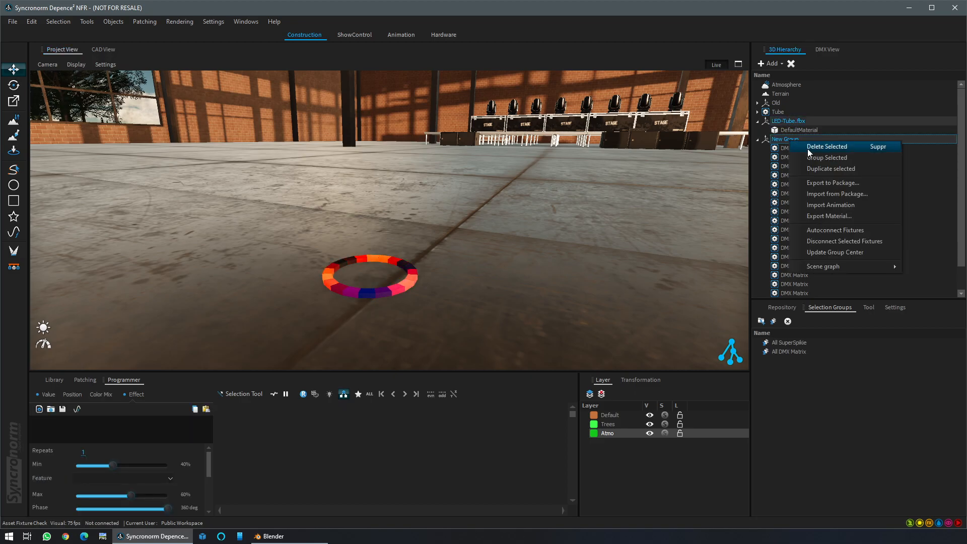
pyautogui.click(825, 146)
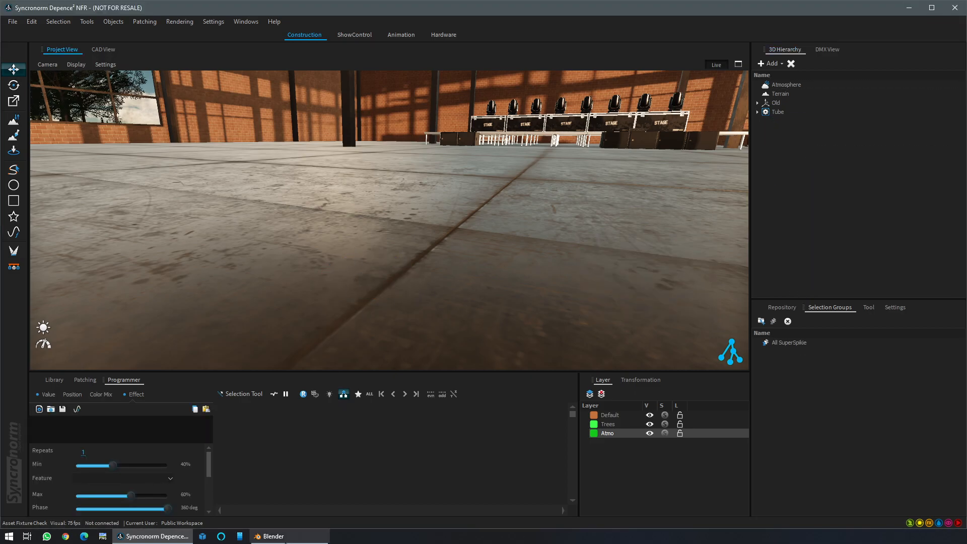
# - In Blender, add a 20-vertex circle and edit it into a thick hollow ring
pyautogui.click(270, 536)
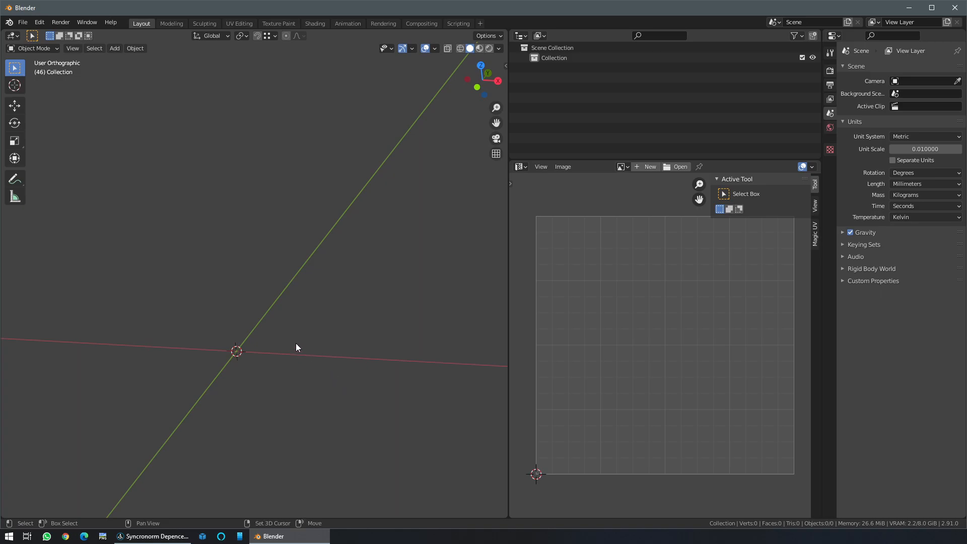
pyautogui.click(296, 347)
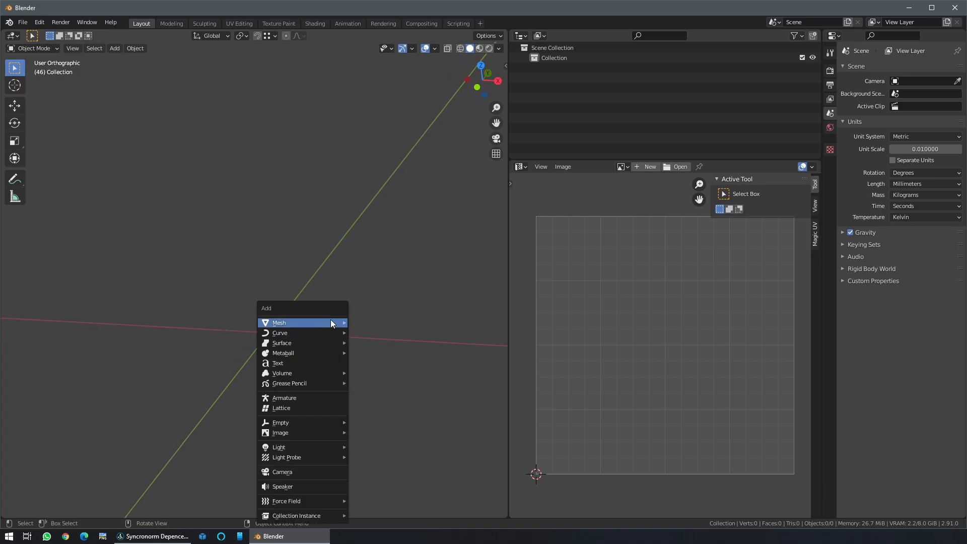
pyautogui.click(279, 322)
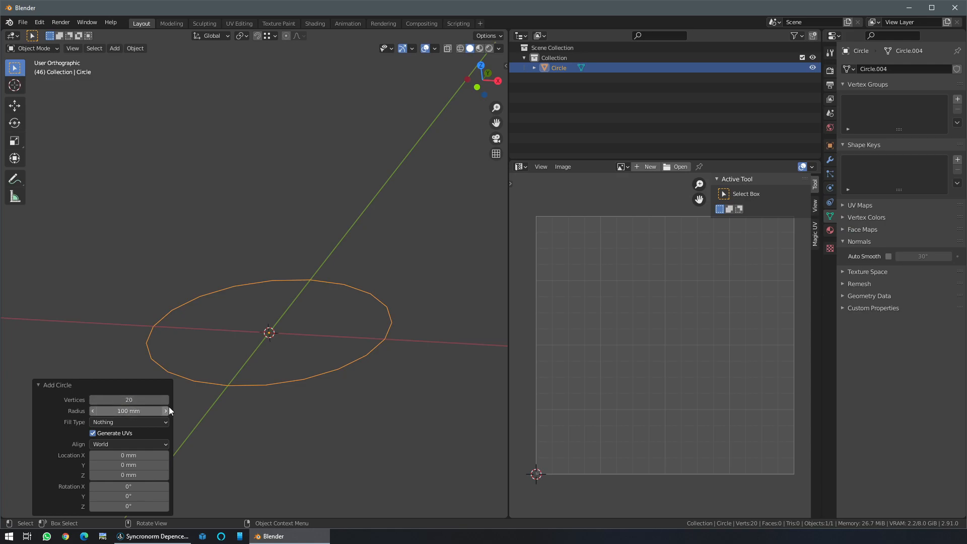
pyautogui.press('Tab')
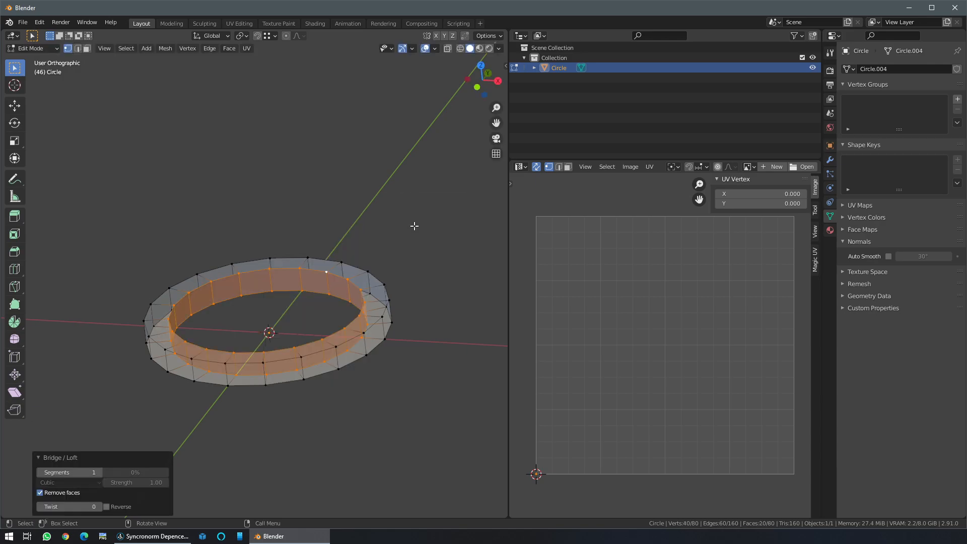
pyautogui.press('Tab')
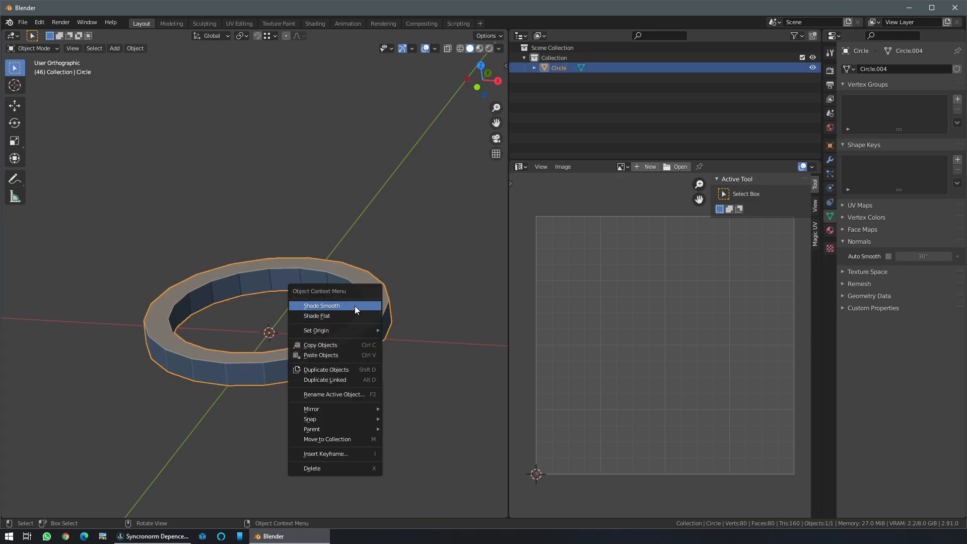
# - Give the ring Shade Smooth with Auto Smooth normals enabled
pyautogui.click(321, 305)
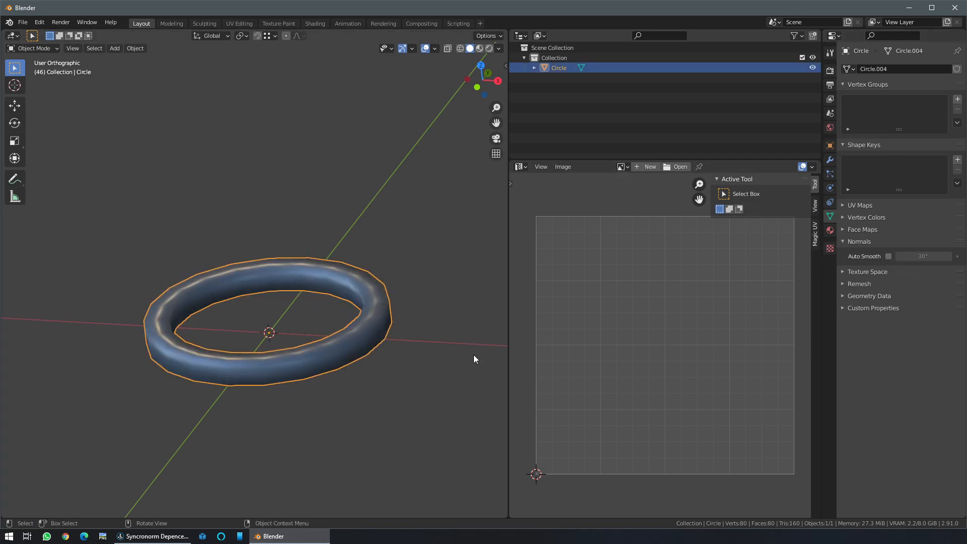
pyautogui.click(888, 256)
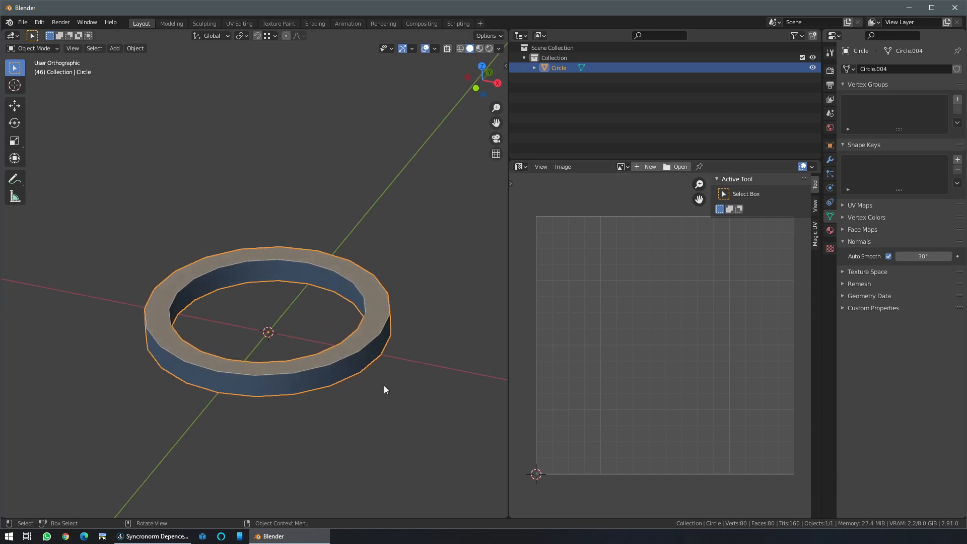
pyautogui.press('Tab')
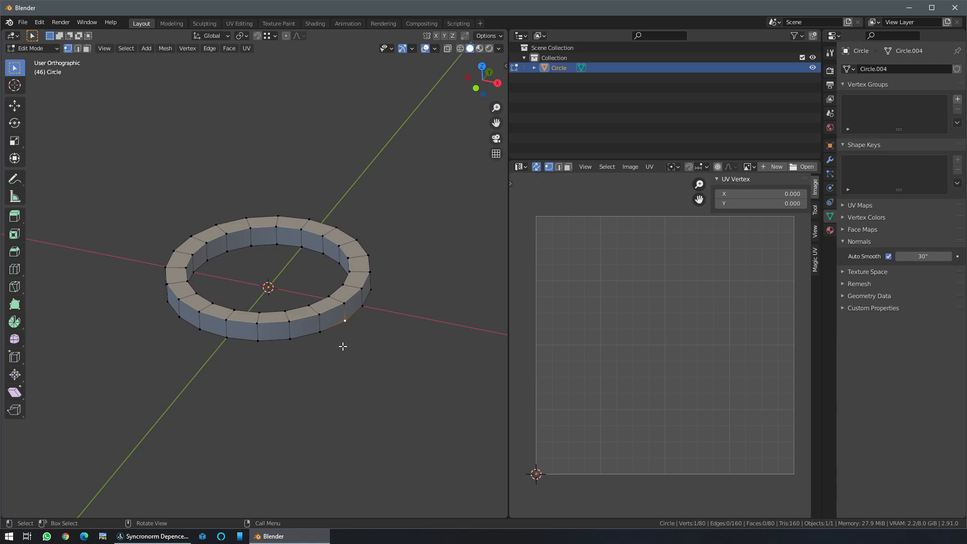
# - Select all faces and unwrap them with Cylinder Projection into 20 vertical UV strips
pyautogui.press('a')
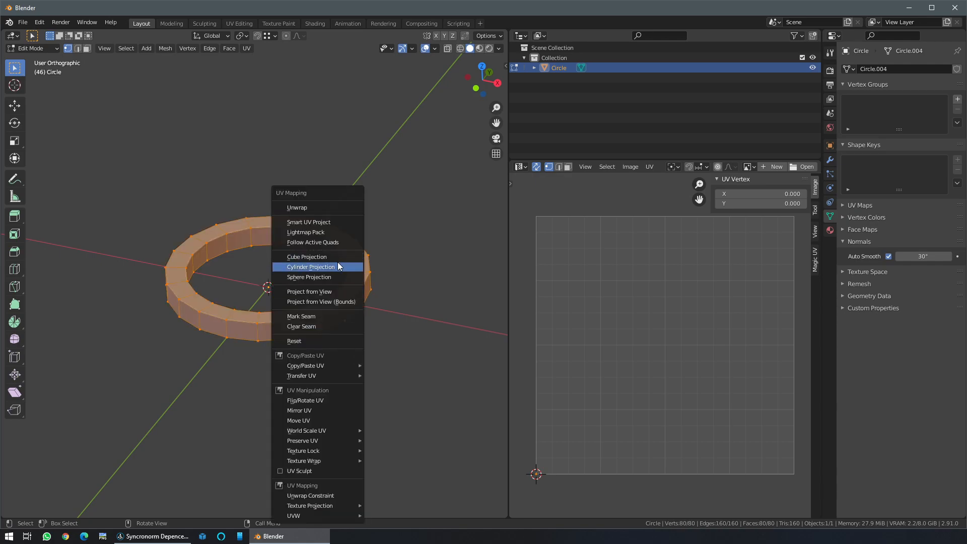
pyautogui.click(311, 266)
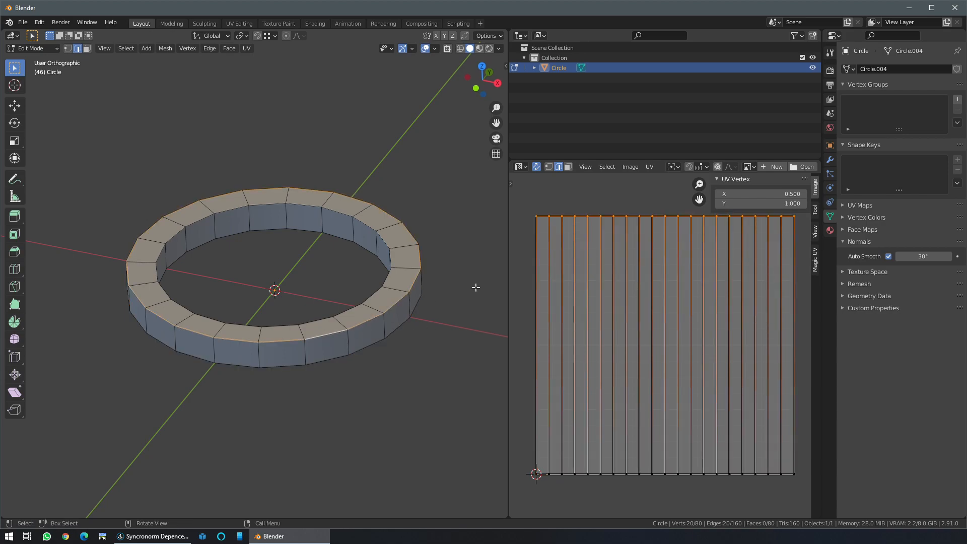
pyautogui.moveTo(318, 326)
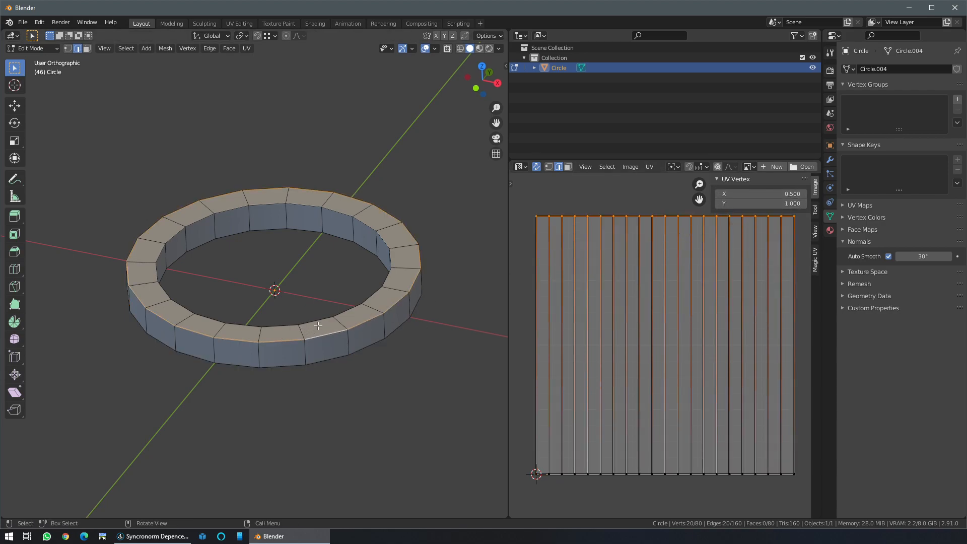
pyautogui.click(747, 204)
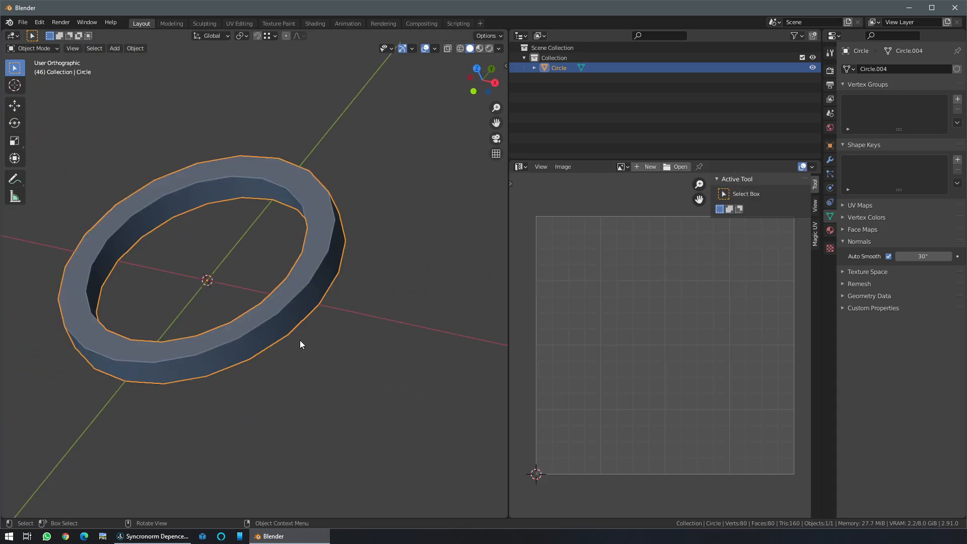
# - Export the ring as LED-Tube.fbx on the Desktop
pyautogui.click(22, 22)
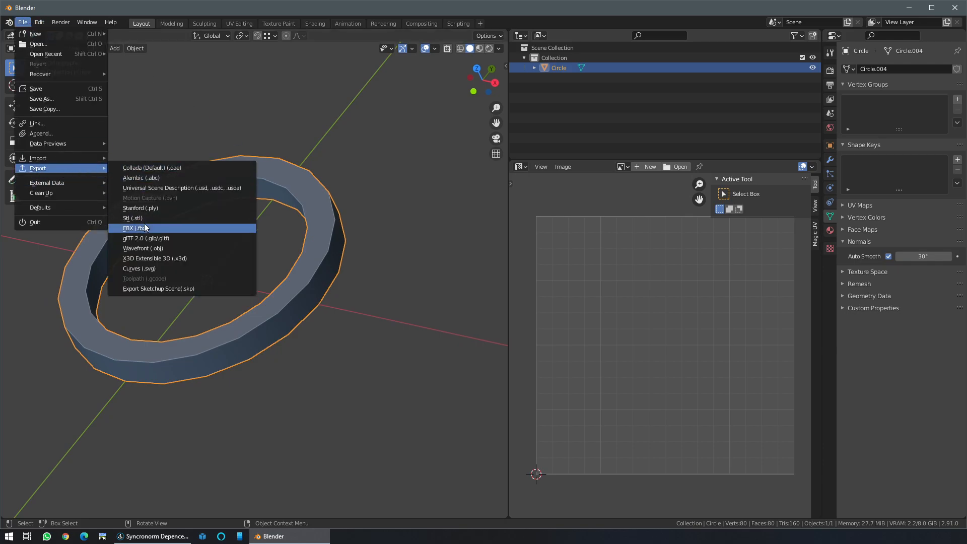
pyautogui.click(133, 227)
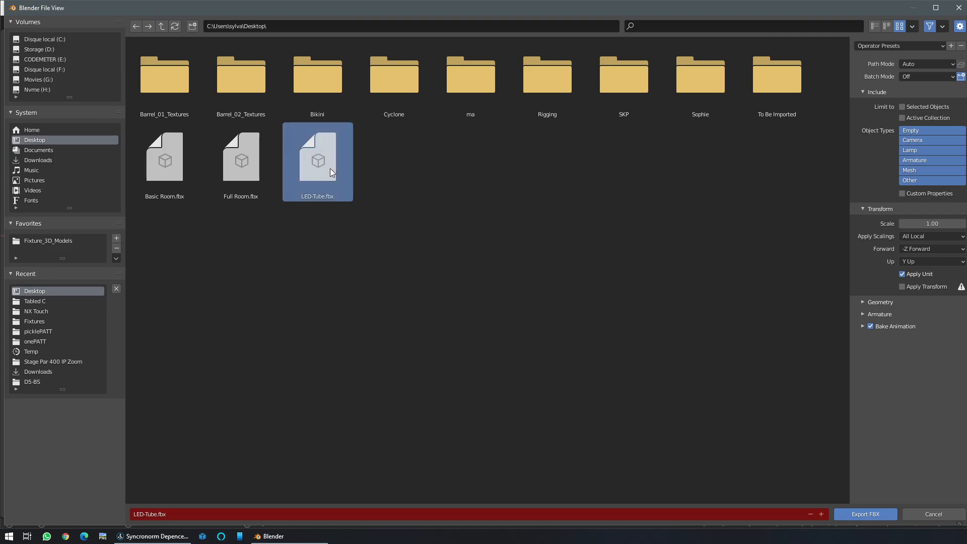
pyautogui.click(152, 536)
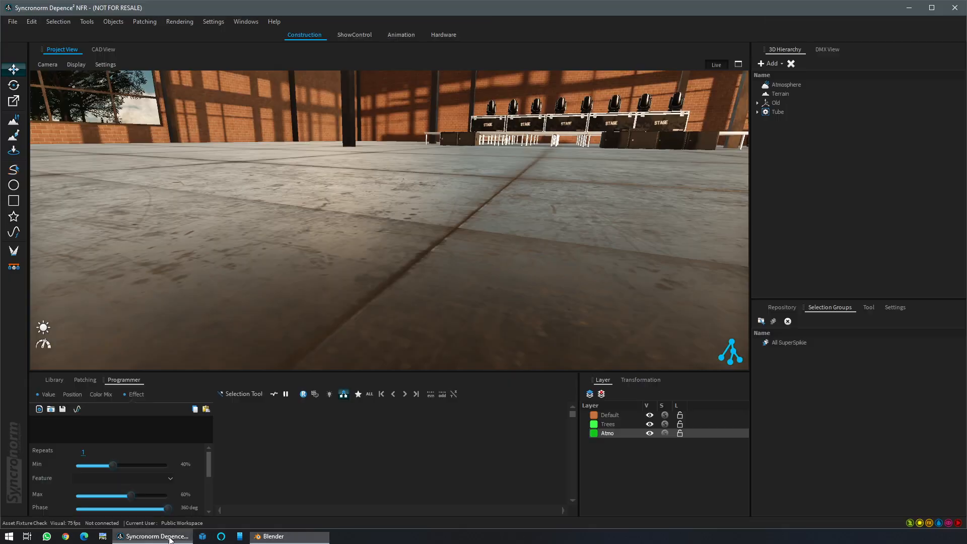
# - Import LED-Tube.fbx into Depence² and show its DefaultMaterial's settings
pyautogui.click(769, 63)
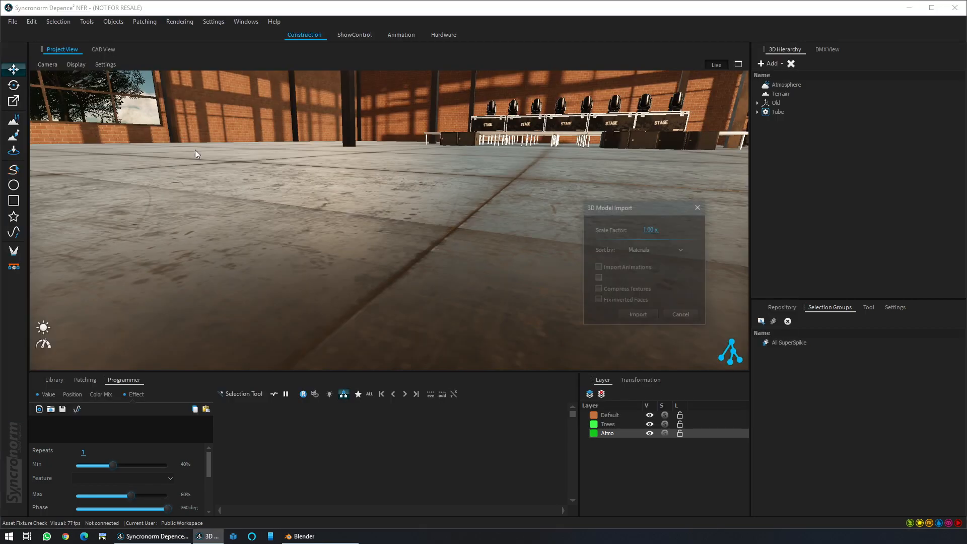
pyautogui.click(637, 315)
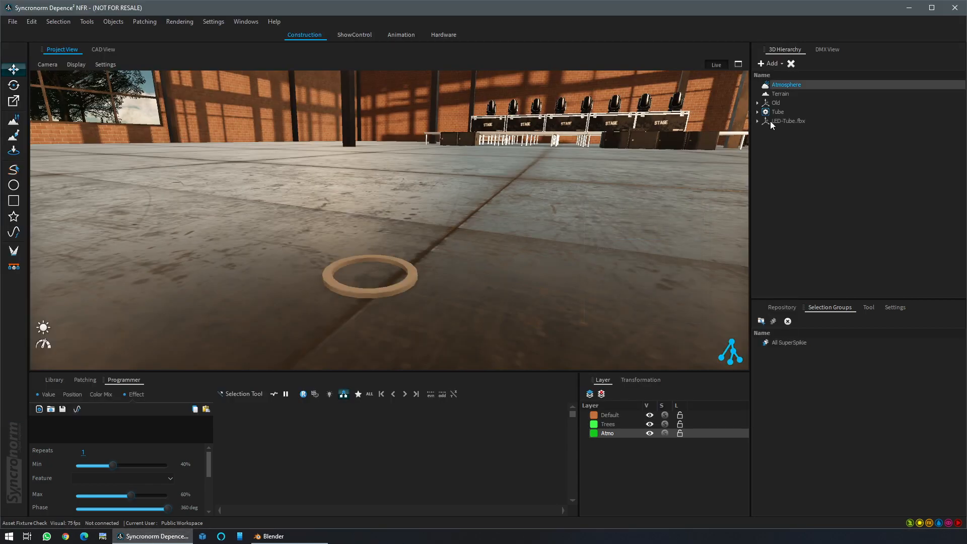
pyautogui.click(759, 121)
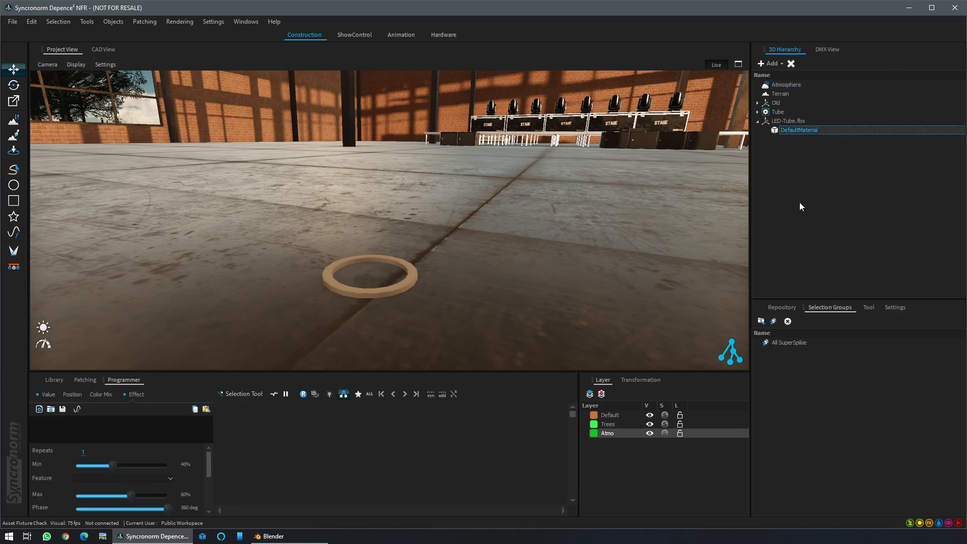
pyautogui.click(894, 307)
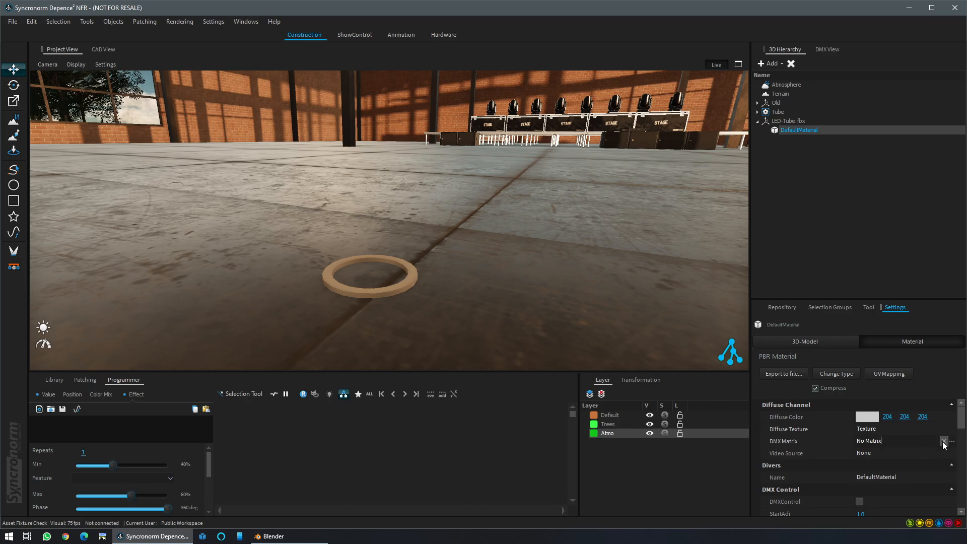
# - Assign the material a DMX matrix texture with 20 columns
pyautogui.click(943, 441)
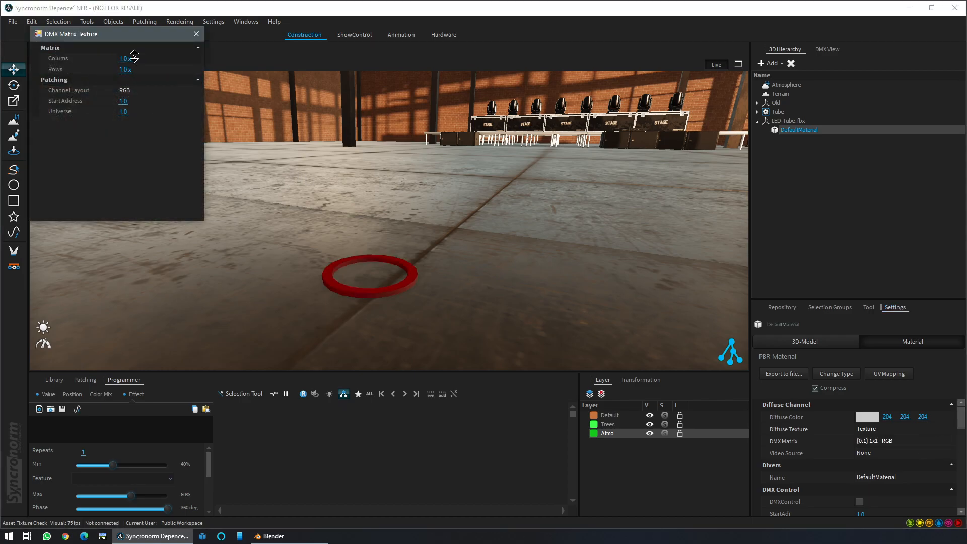
pyautogui.click(134, 56)
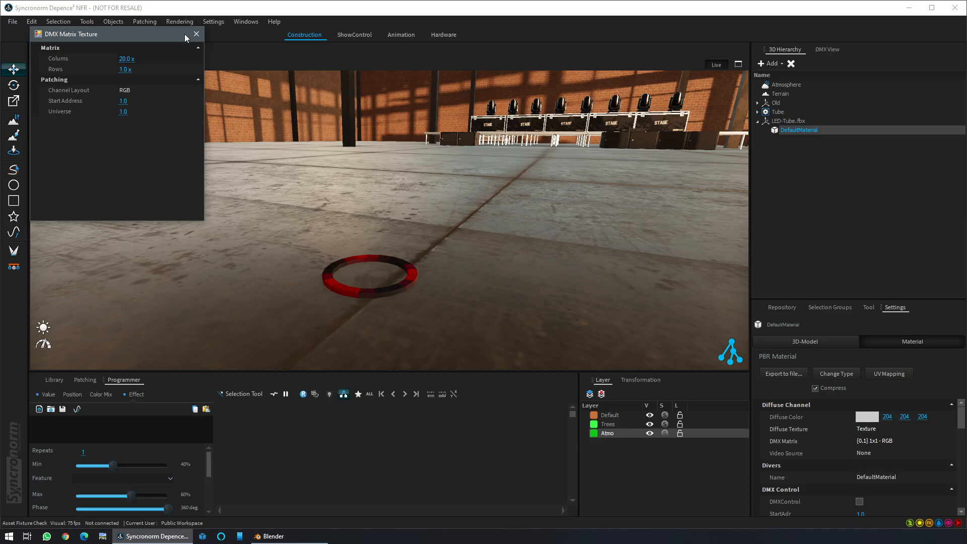
pyautogui.click(195, 34)
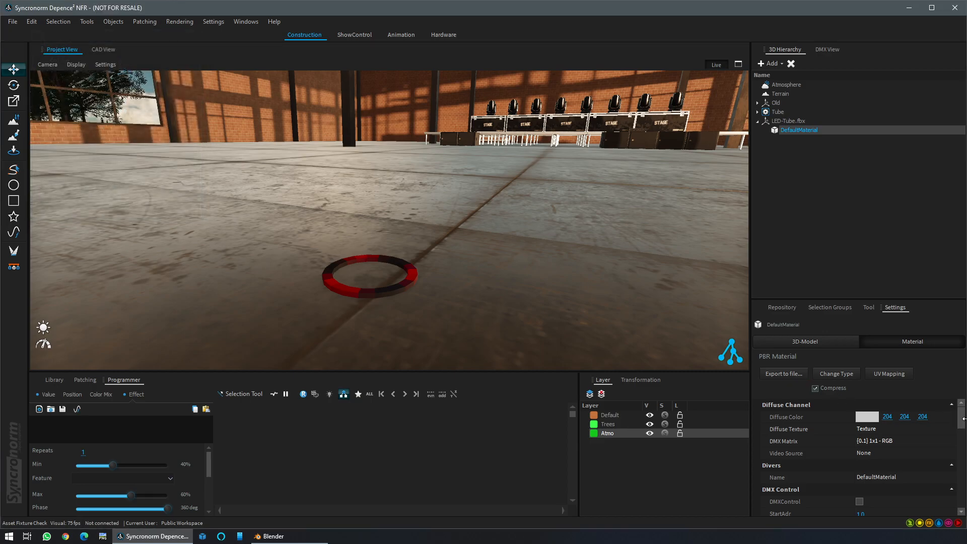
pyautogui.scroll(-3)
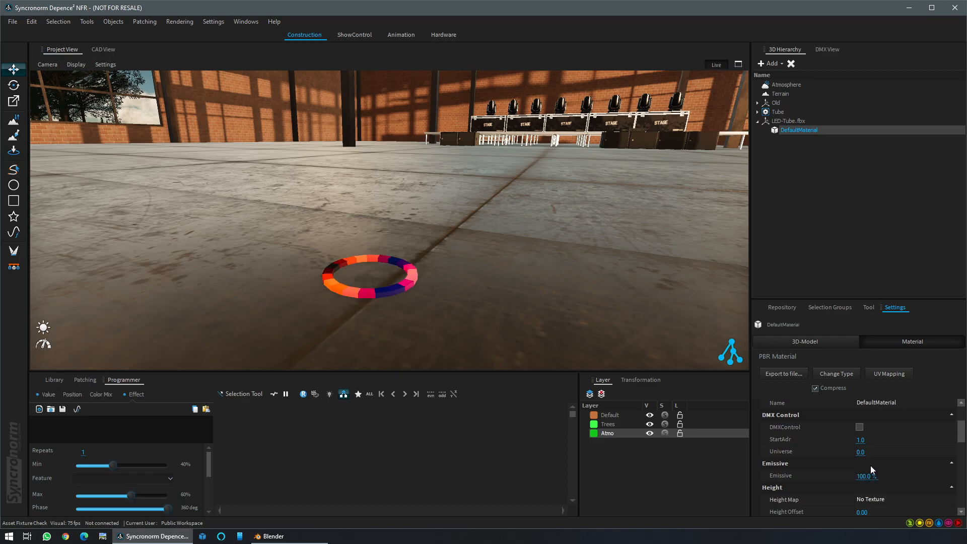
pyautogui.moveTo(303, 393)
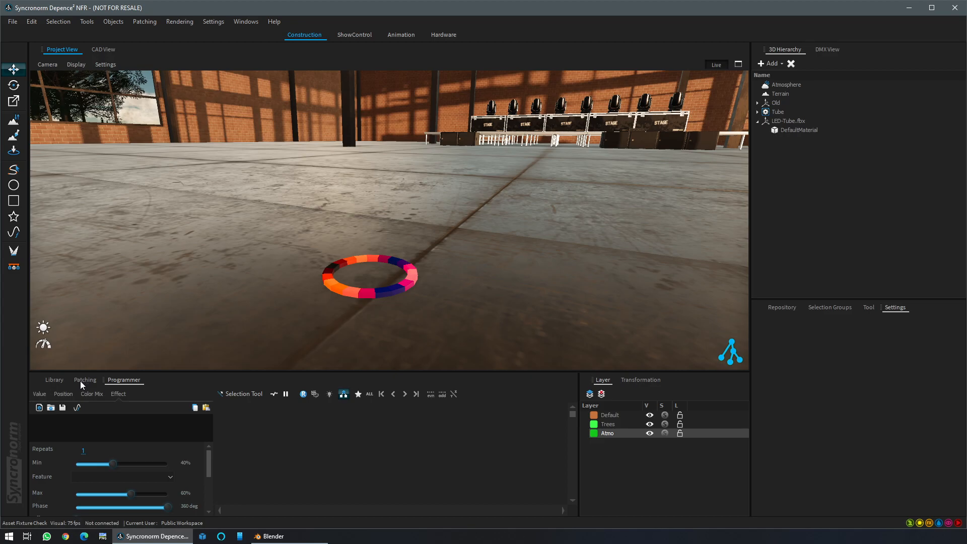
pyautogui.click(53, 379)
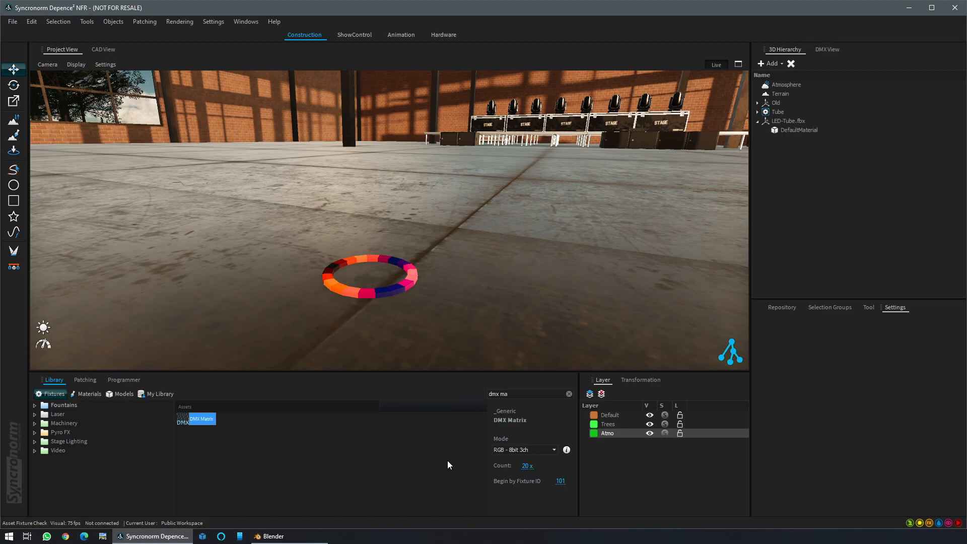
# - Add 20 DMX Matrix fixtures, group them, and select the All DMX Matrix group
pyautogui.doubleClick(200, 418)
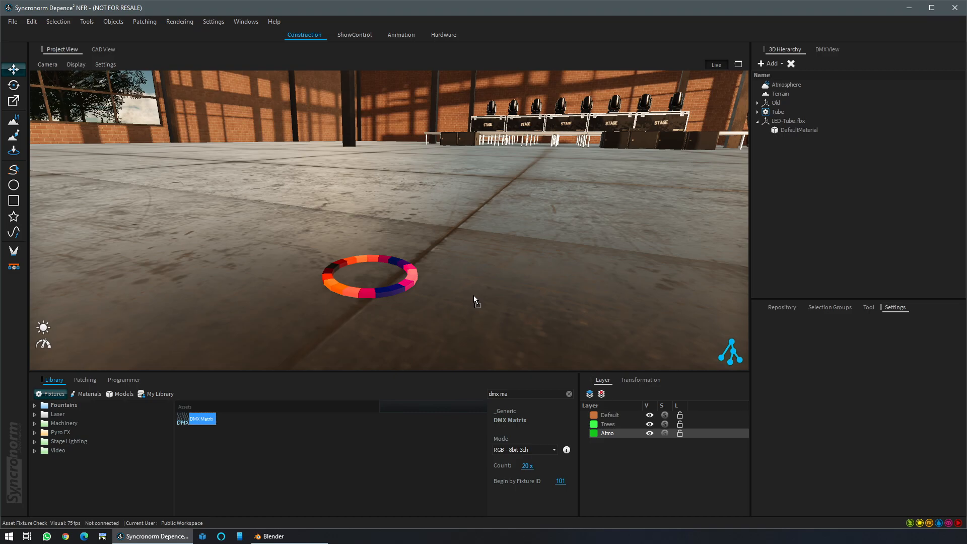
pyautogui.rightClick(785, 138)
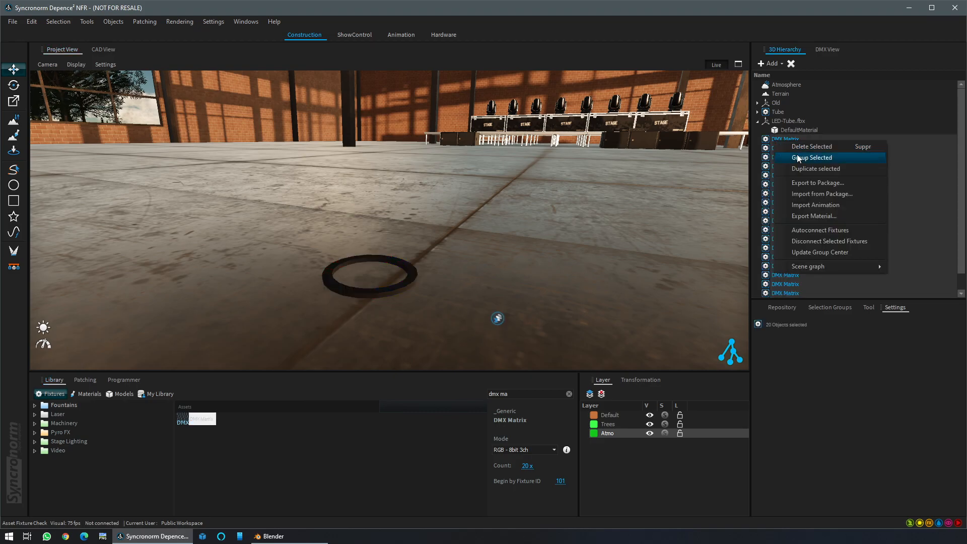
pyautogui.click(811, 157)
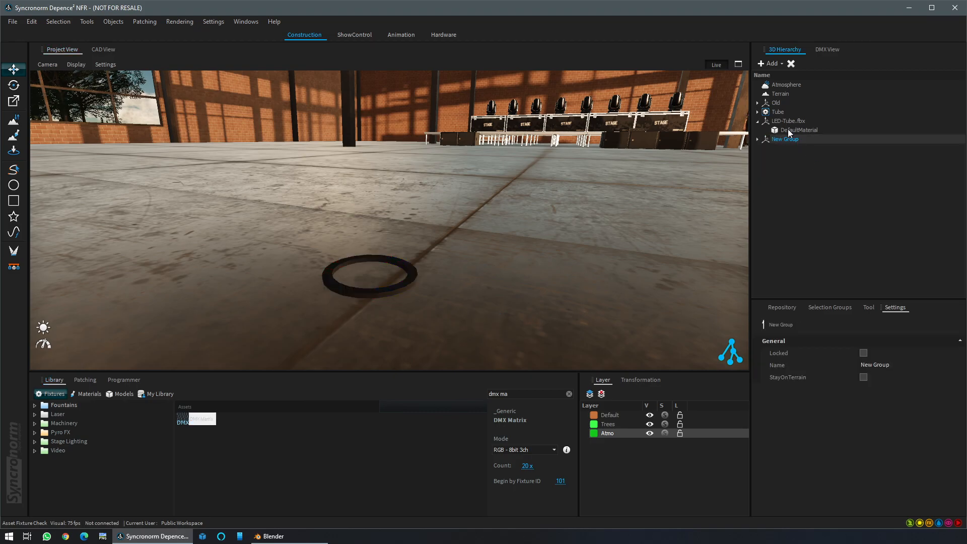
pyautogui.click(829, 307)
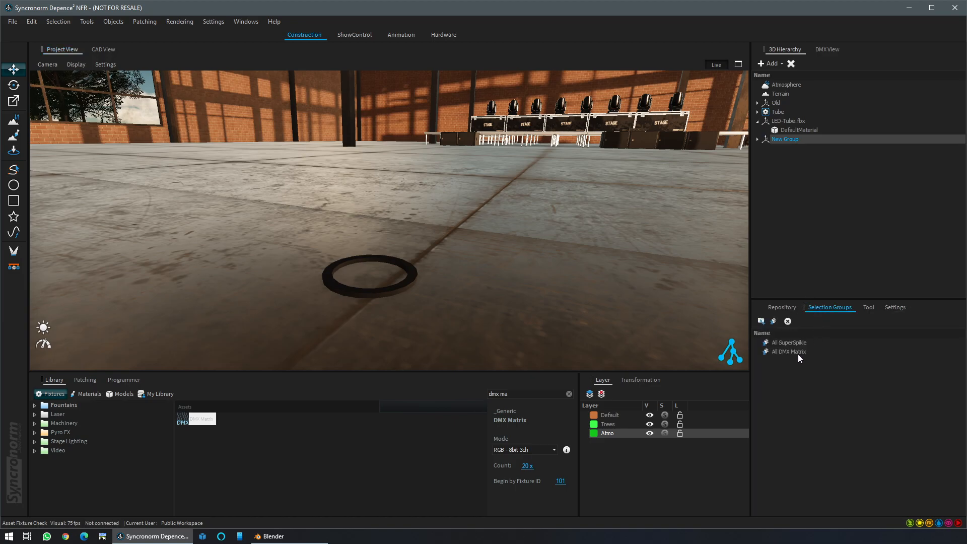
pyautogui.click(788, 350)
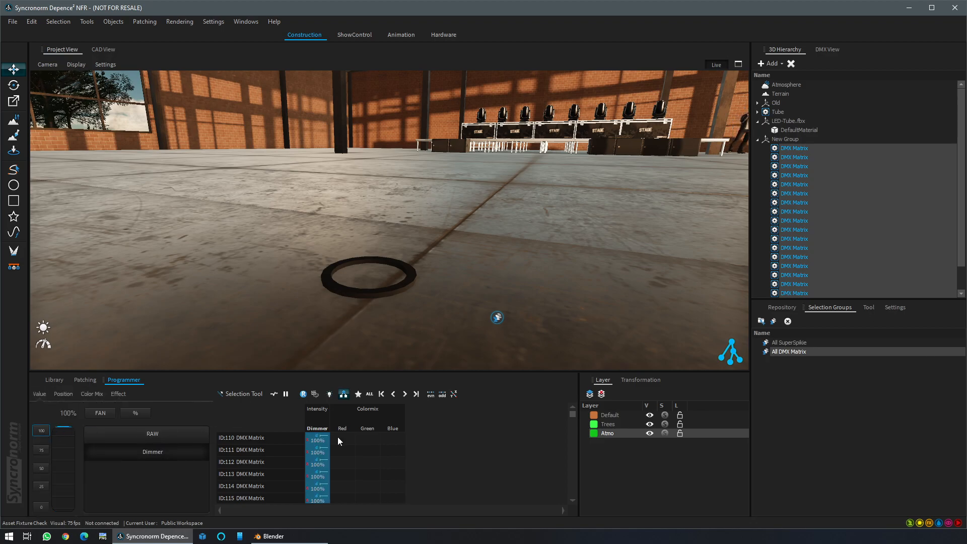
# - Apply a Sinus effect to the red and blue channels with speed 10 bpm
pyautogui.click(118, 394)
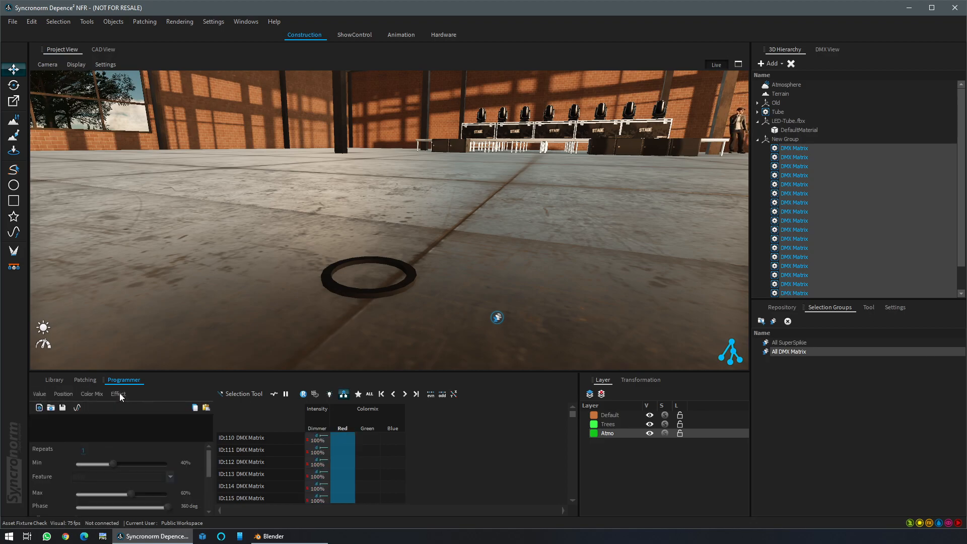
pyautogui.click(127, 394)
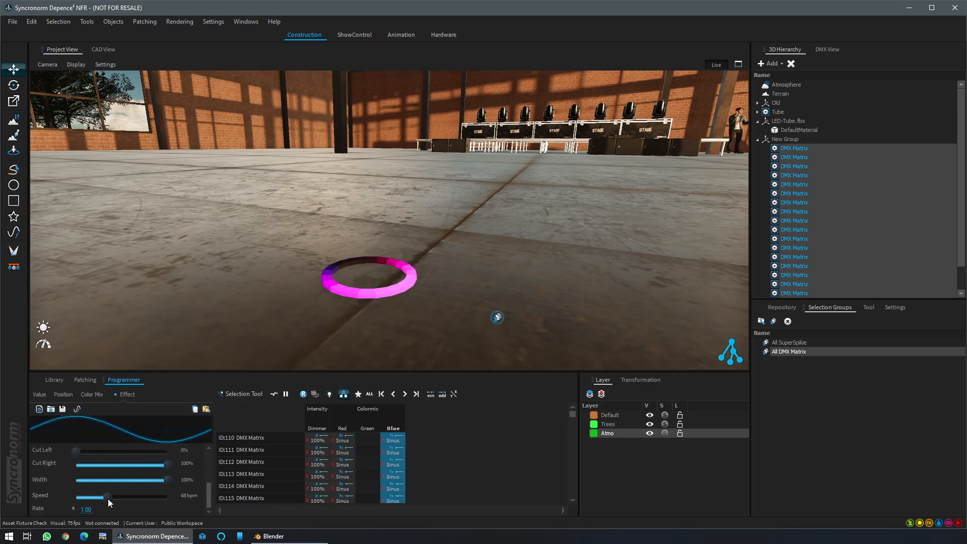
pyautogui.moveTo(105, 495); pyautogui.dragTo(93, 496)
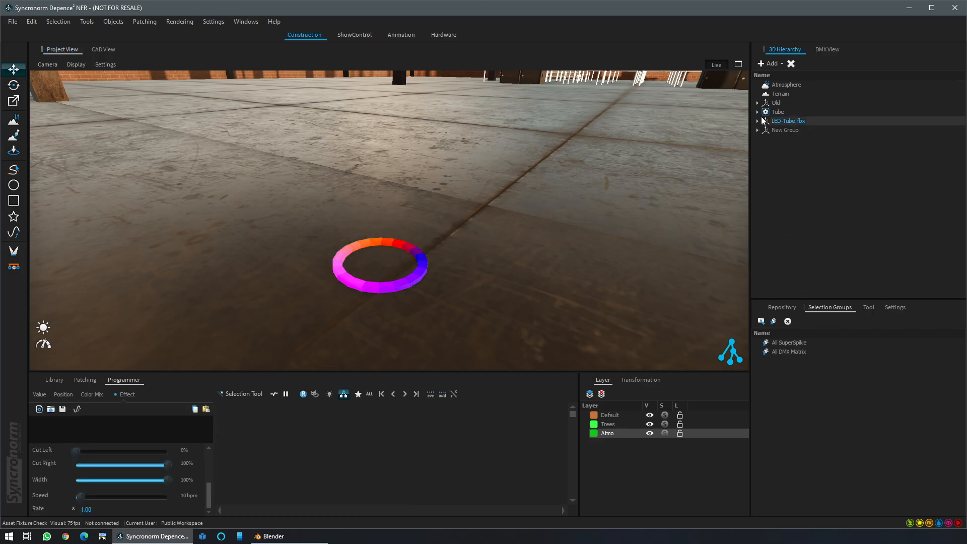
pyautogui.click(779, 112)
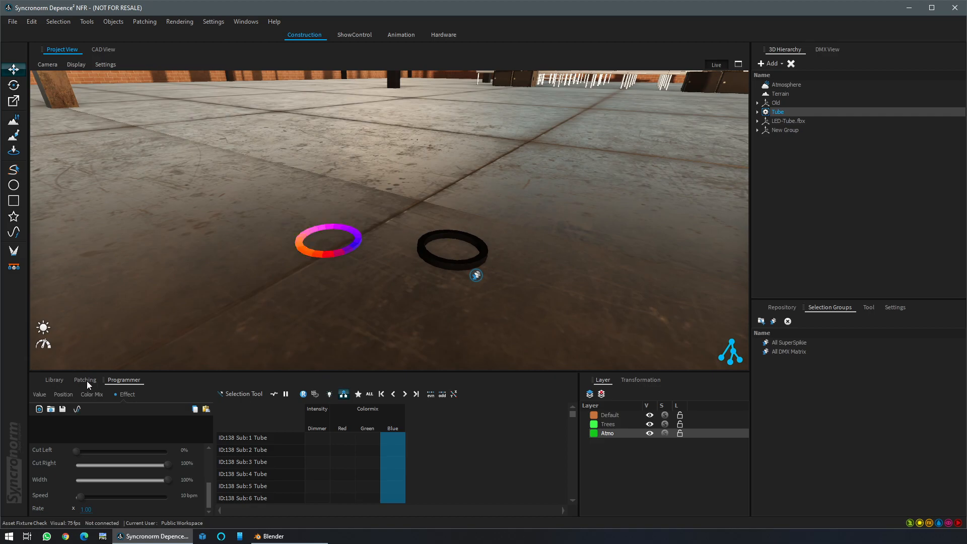
# - Show the Tube fixture's DMX patch and the sun position and time controls
pyautogui.click(84, 380)
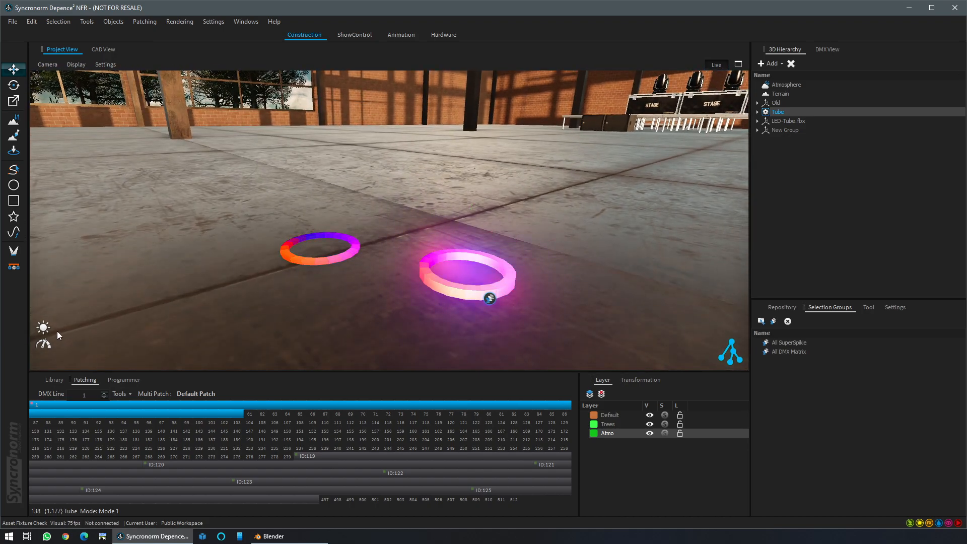
pyautogui.click(43, 327)
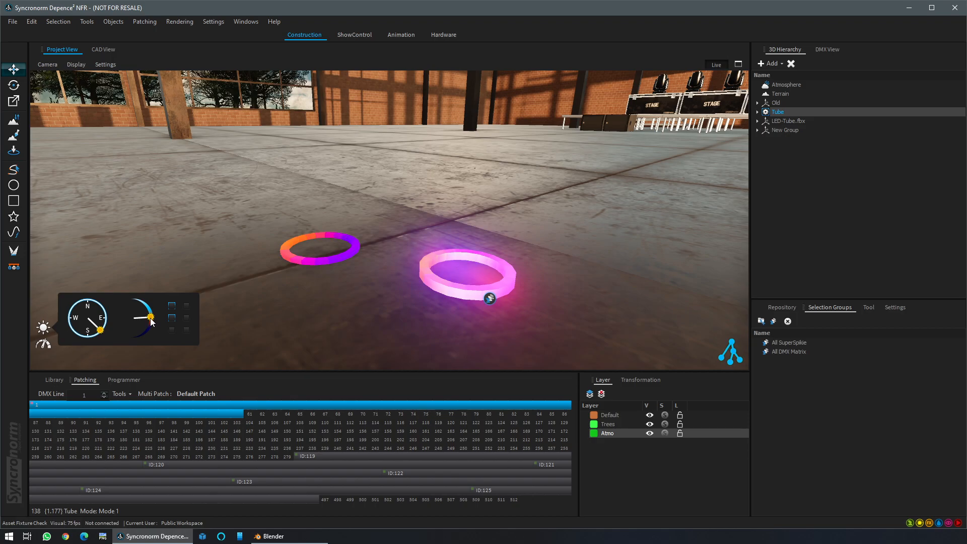